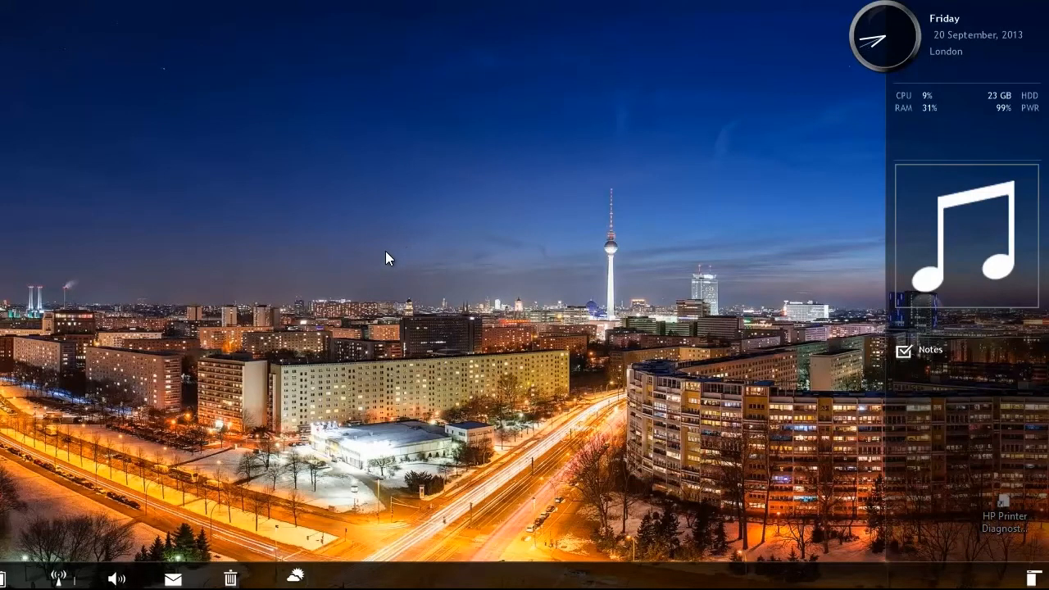
Step: Start a new desktop shortcut from the desktop's New > Shortcut menu
{"action": "right_click", "coordinate": [388, 259]}
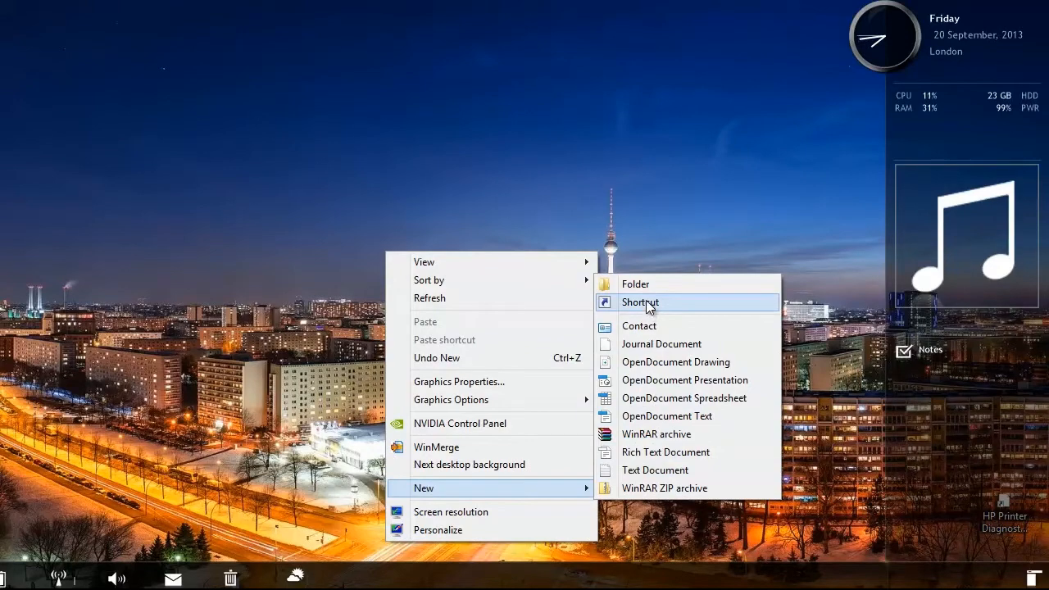
{"action": "left_click", "coordinate": [639, 302]}
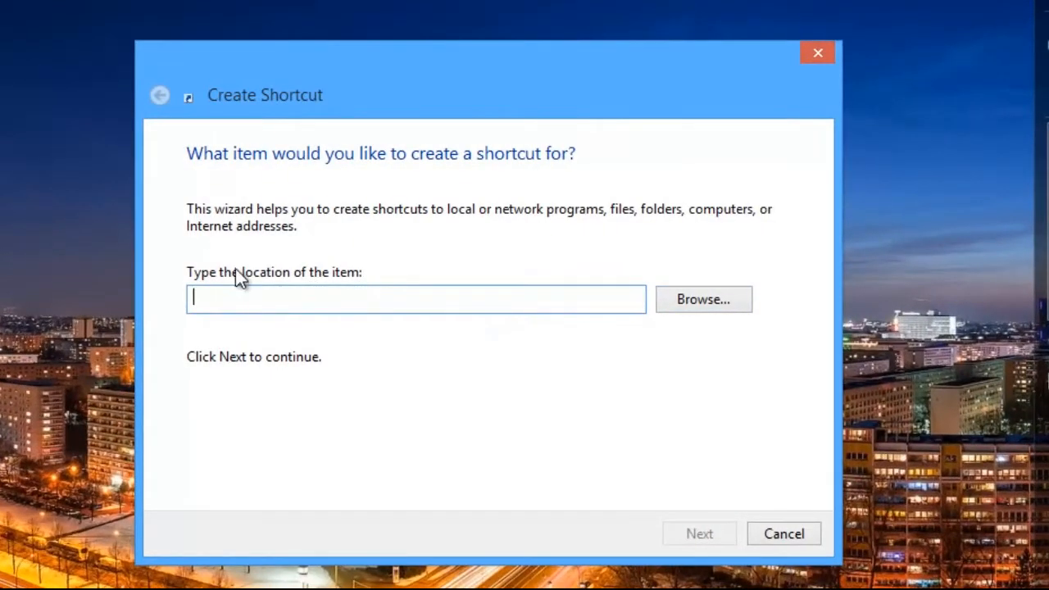
Step: Enter shutdown.exe -s -t 00 as the shortcut's item location
{"action": "type", "text": "shut"}
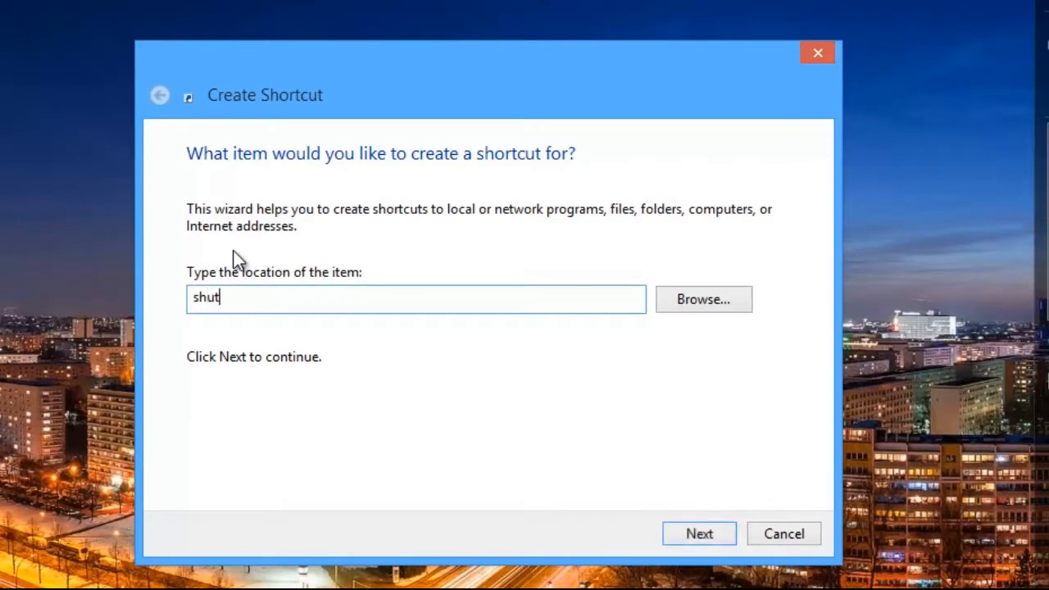
{"action": "type", "text": "down."}
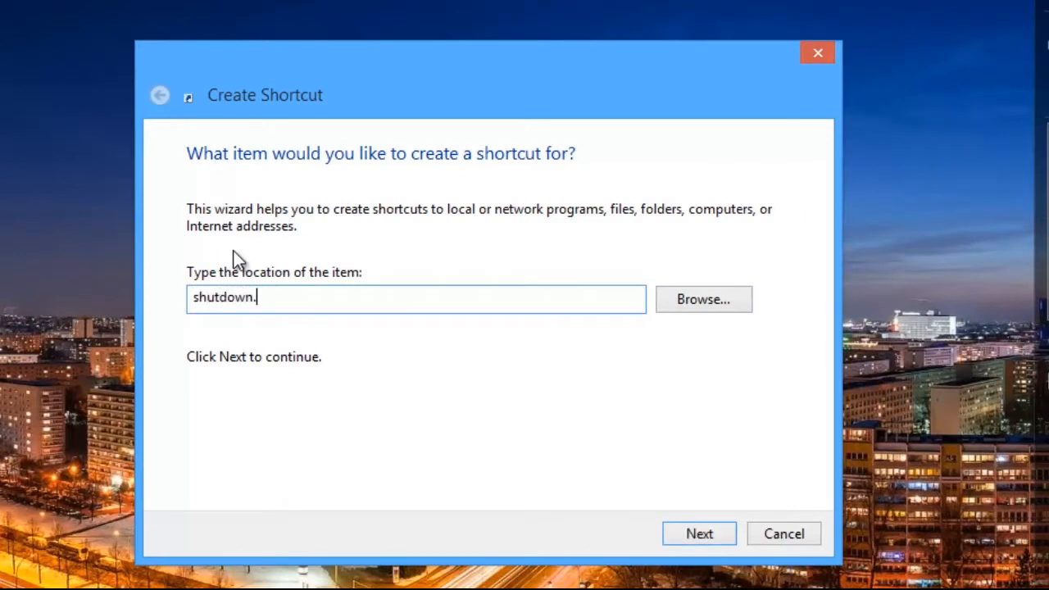
{"action": "type", "text": "exe"}
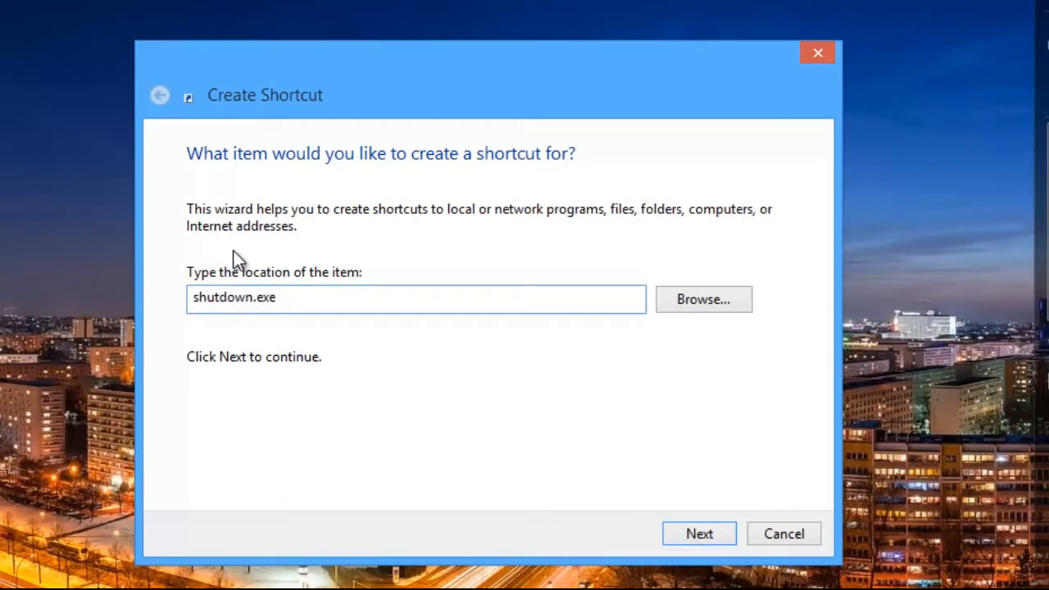
{"action": "type", "text": "-s -"}
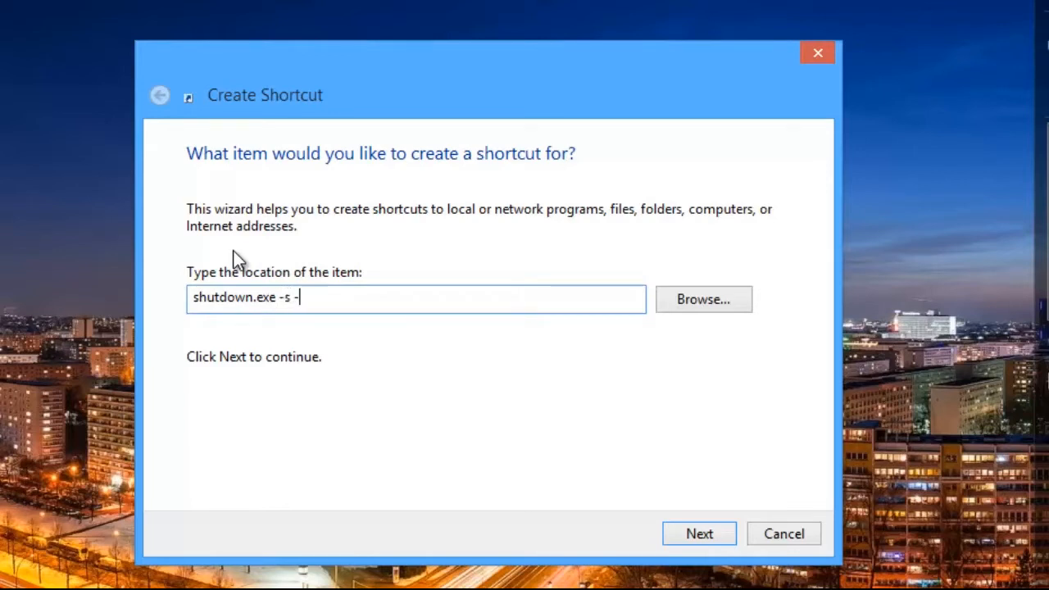
{"action": "type", "text": "t"}
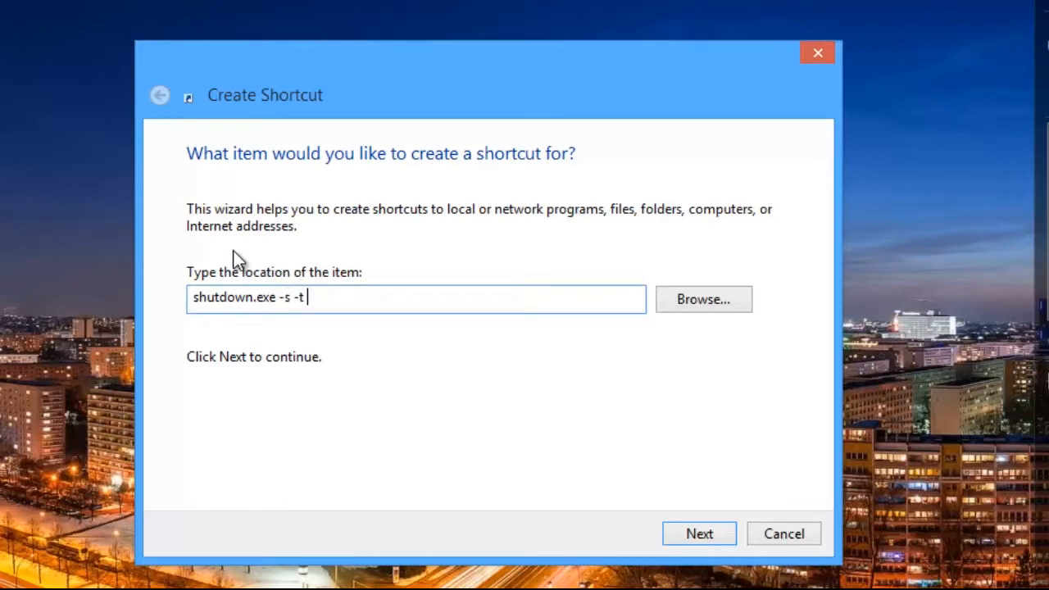
{"action": "type", "text": "00"}
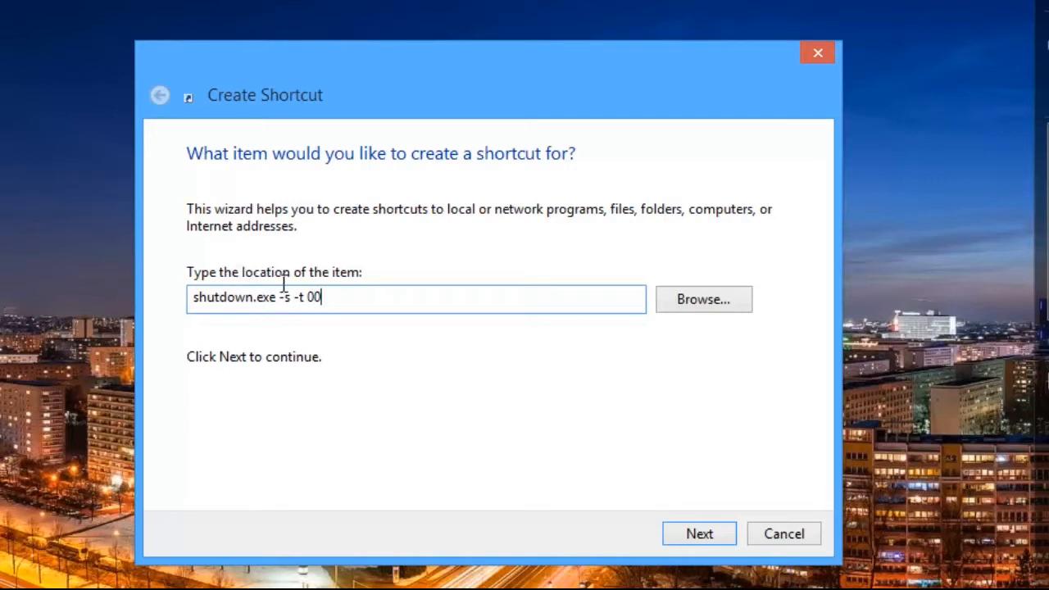
{"action": "left_click", "coordinate": [698, 534]}
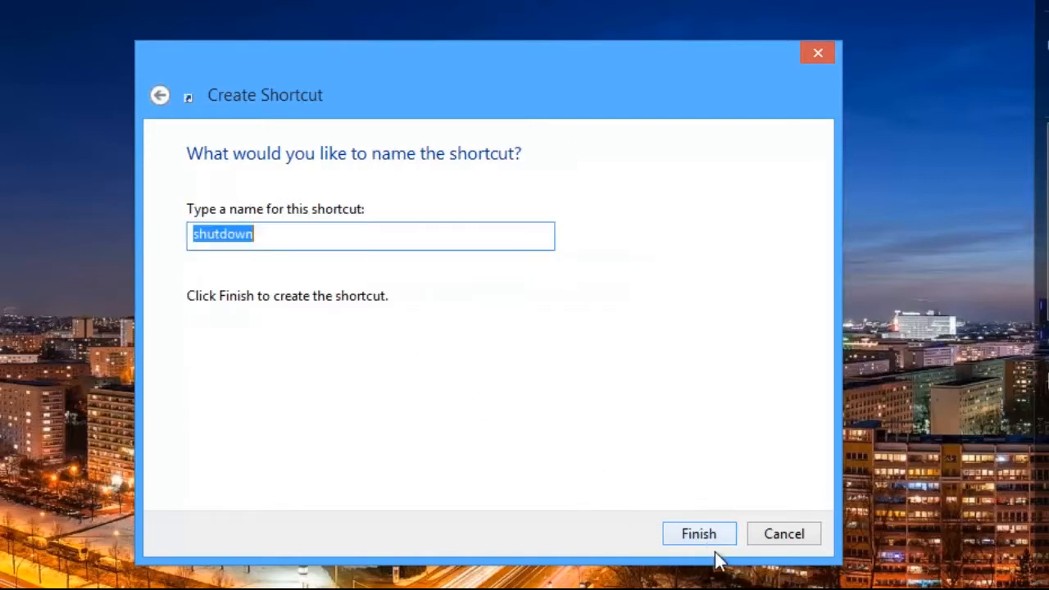
{"action": "mouse_move", "coordinate": [107, 224]}
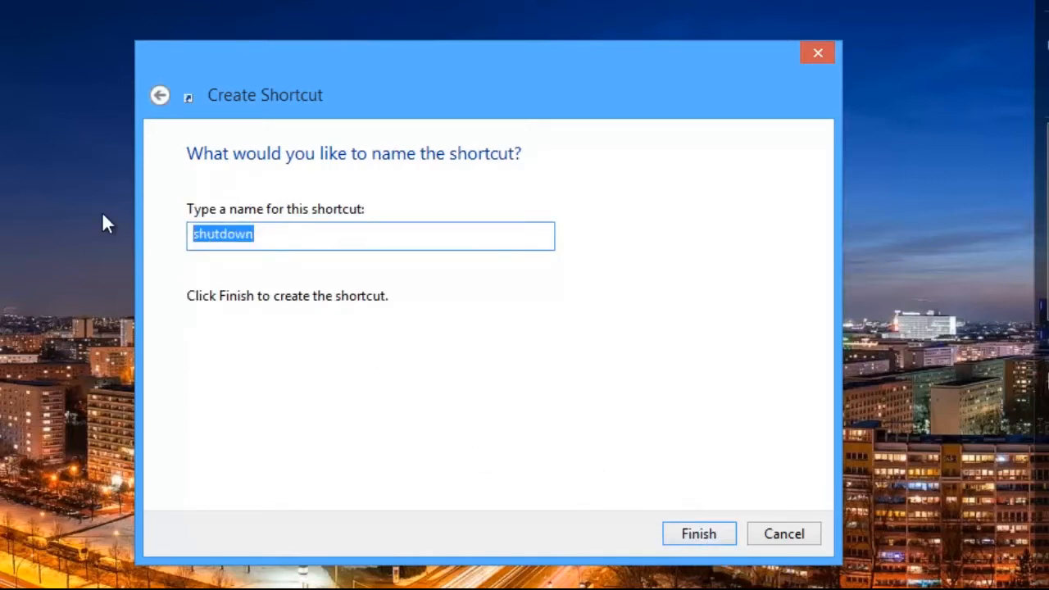
Step: Name the shortcut 'Shutdown', finish the wizard, and move its icon higher
{"action": "type", "text": "Shutdown"}
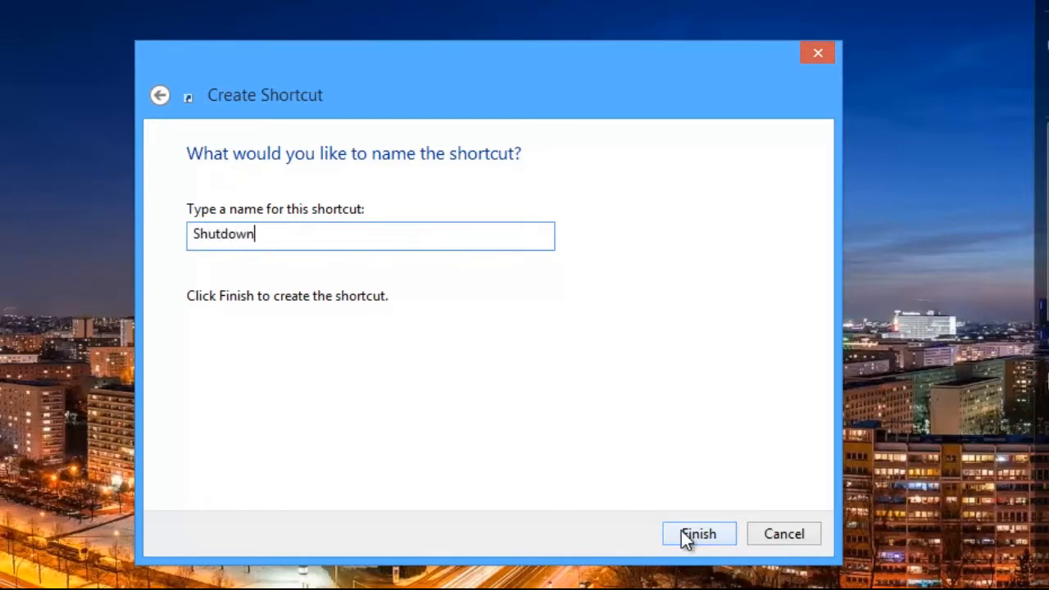
{"action": "left_click", "coordinate": [698, 534]}
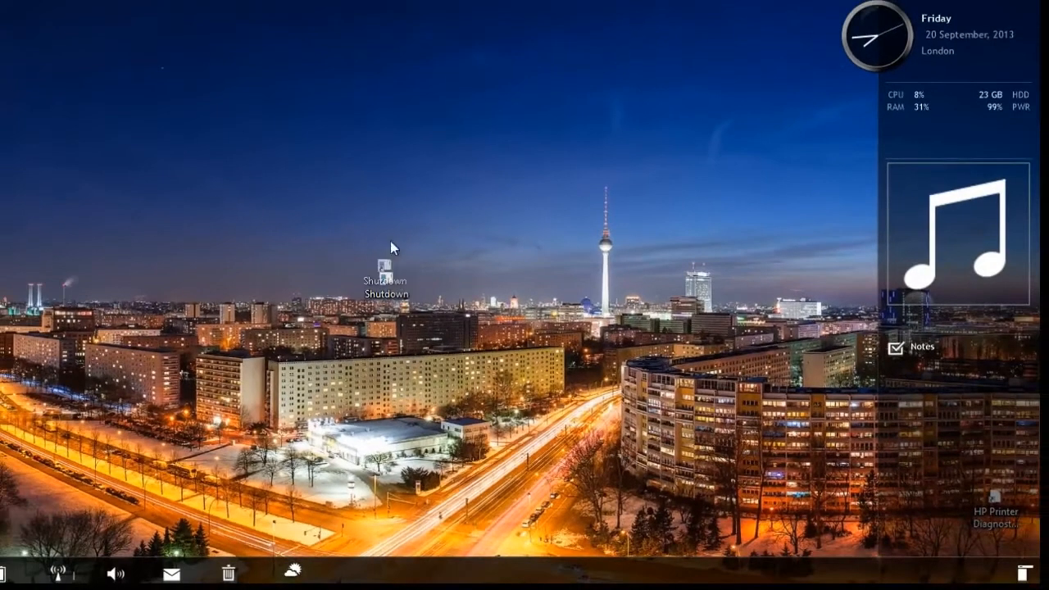
{"action": "left_click_drag", "start_coordinate": [385, 279], "coordinate": [326, 177]}
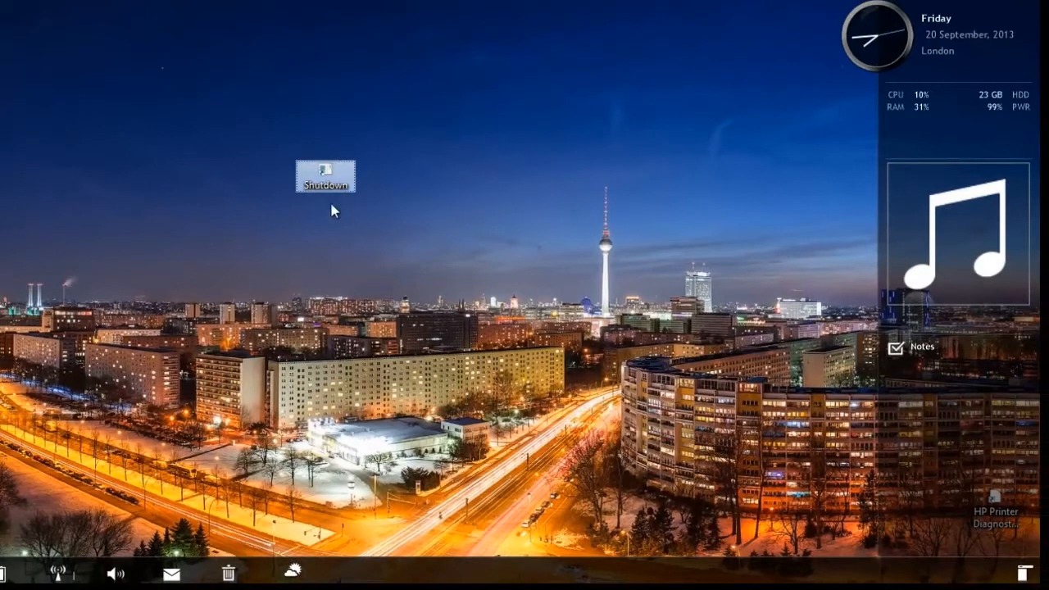
{"action": "mouse_move", "coordinate": [348, 188]}
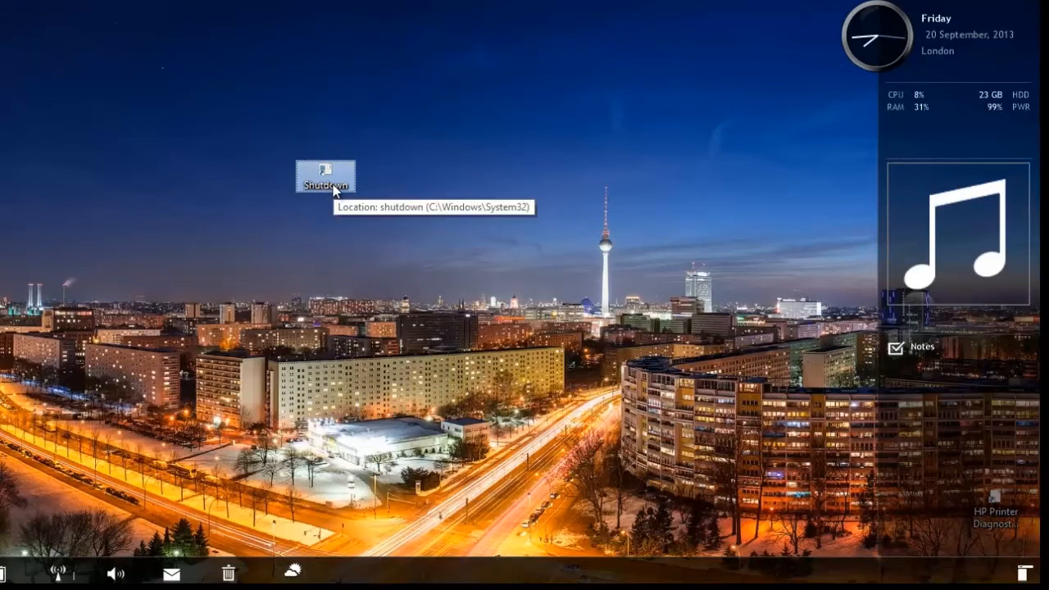
Step: Change the Shutdown shortcut's icon to the red power symbol in its Properties
{"action": "right_click", "coordinate": [325, 178]}
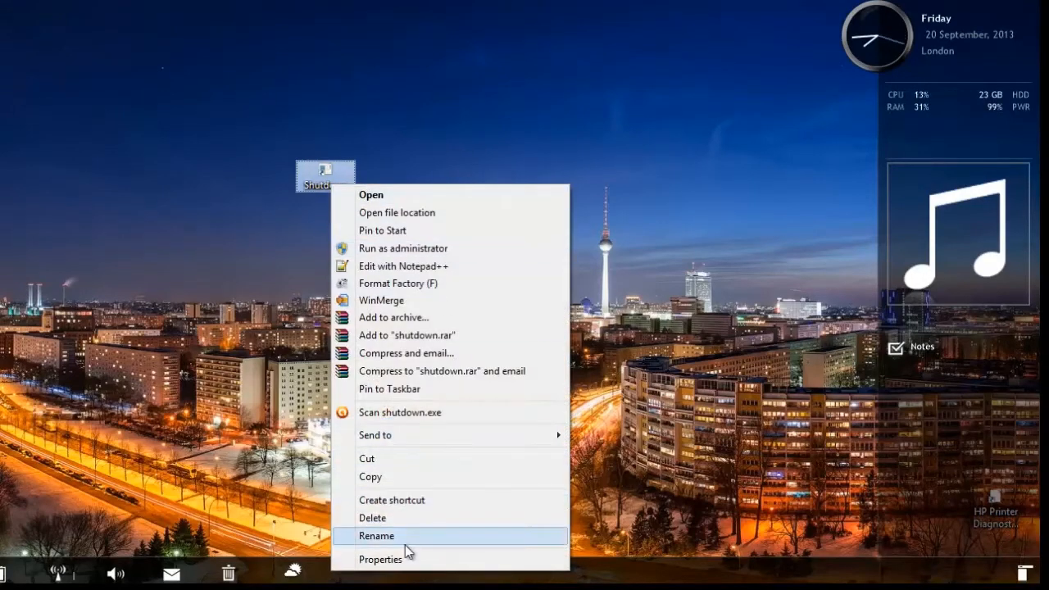
{"action": "left_click", "coordinate": [380, 558]}
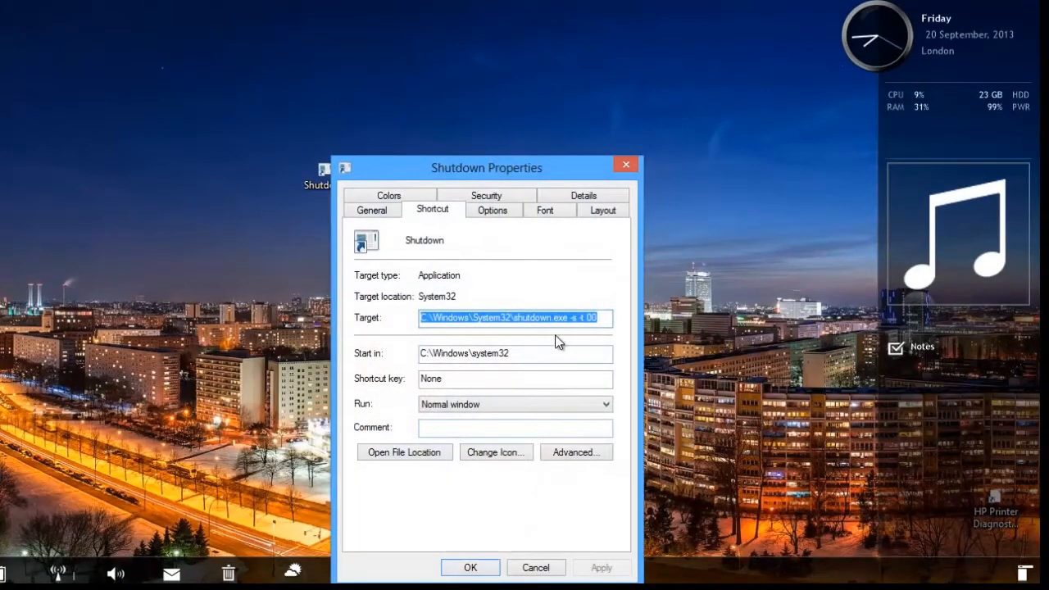
{"action": "left_click", "coordinate": [495, 451]}
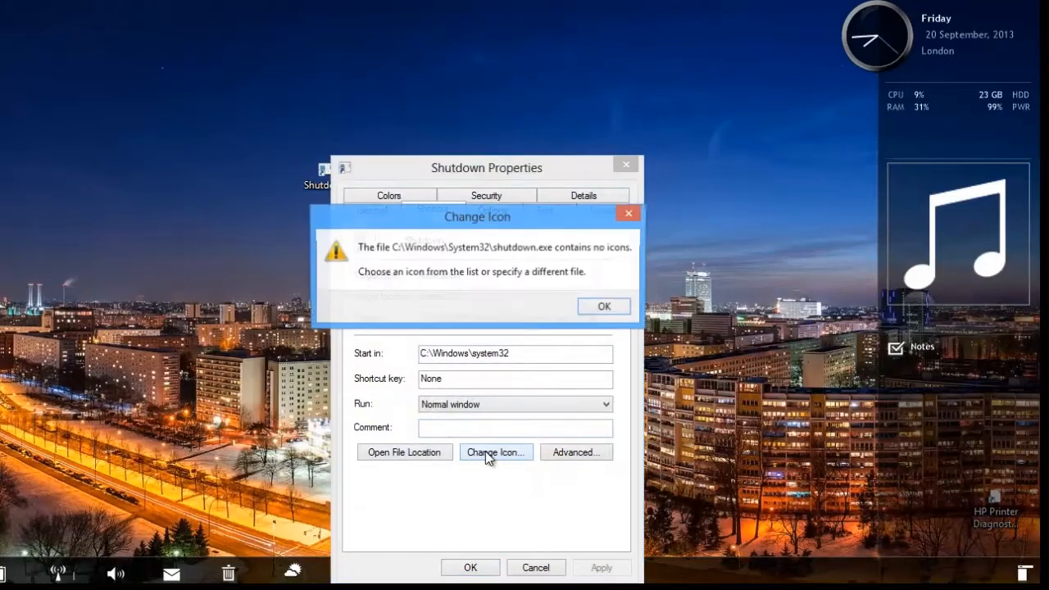
{"action": "left_click", "coordinate": [603, 305]}
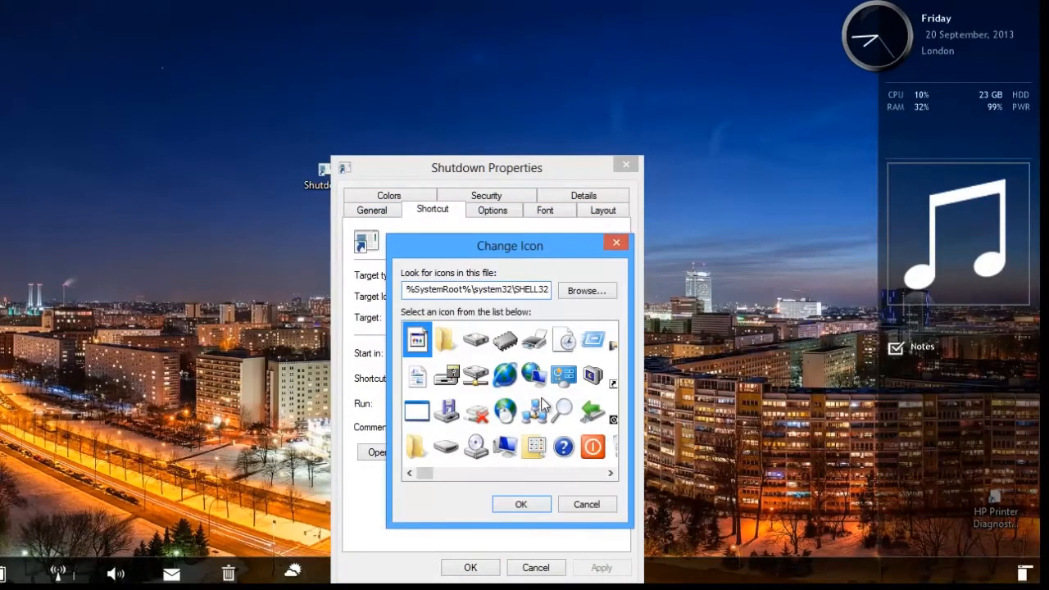
{"action": "left_click", "coordinate": [521, 503]}
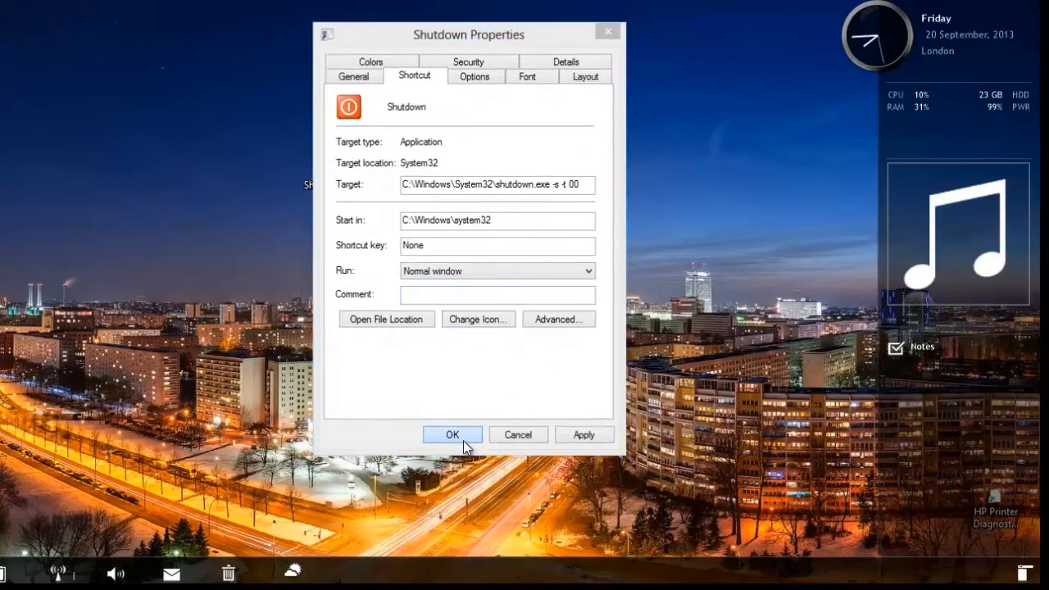
{"action": "left_click", "coordinate": [453, 435]}
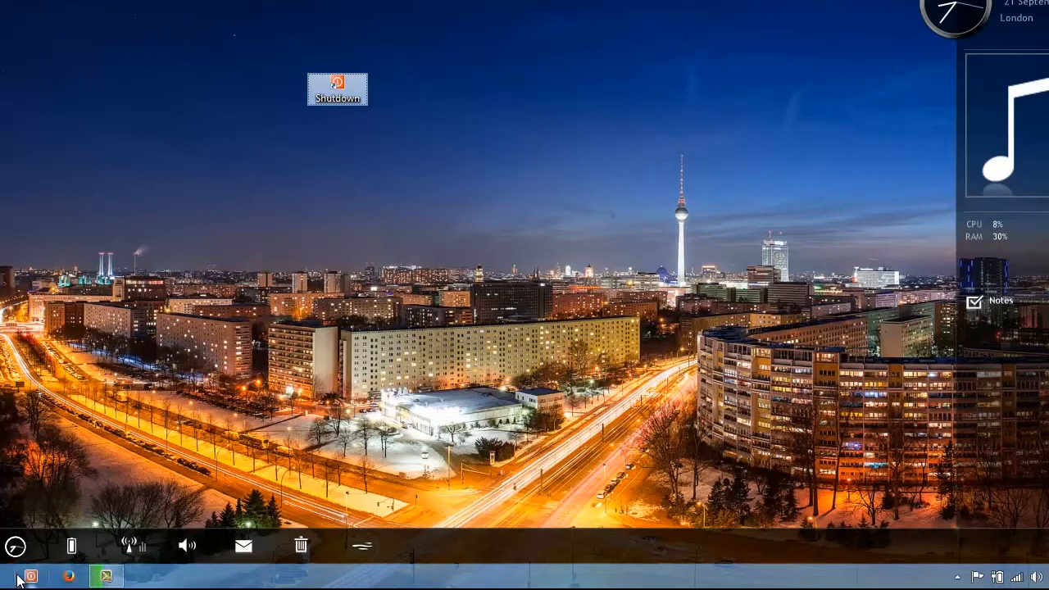
{"action": "mouse_move", "coordinate": [398, 283]}
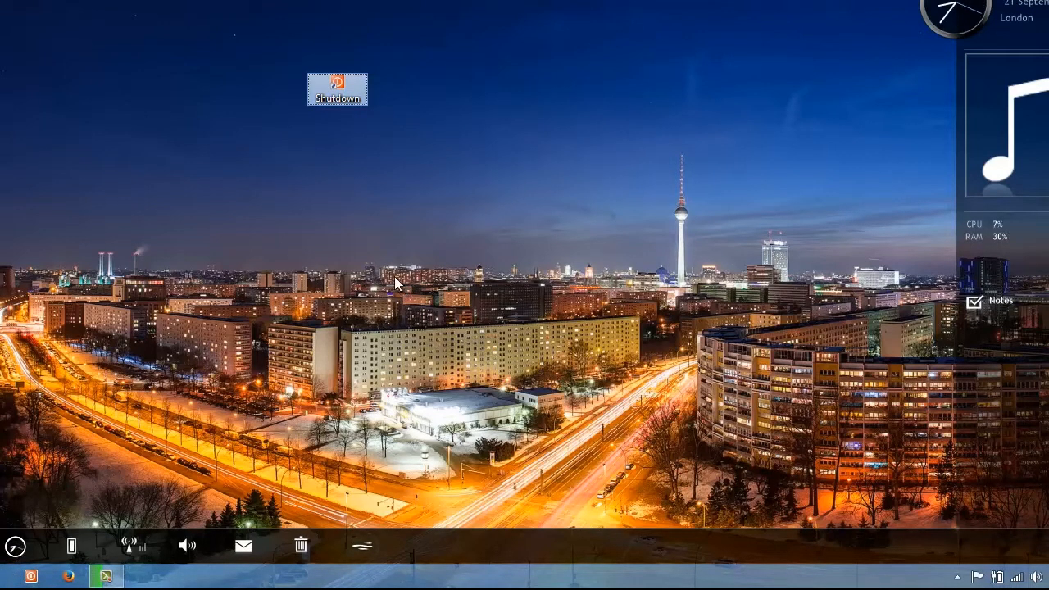
{"action": "mouse_move", "coordinate": [432, 186]}
{"action": "type", "text": "S"}
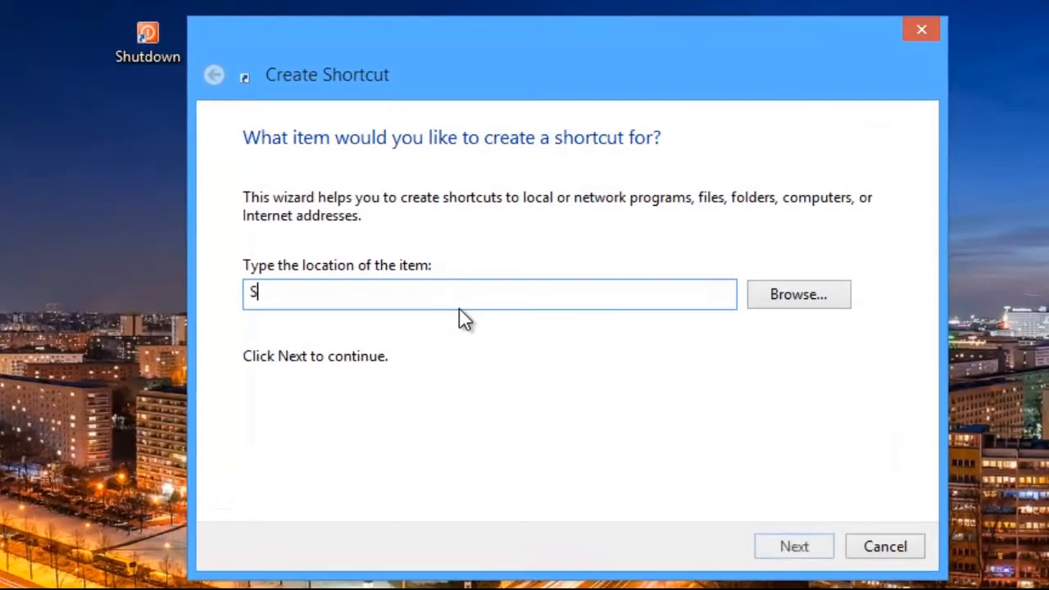
Step: Create a restart shortcut running Shutdown.exe -r -t 00 and finish the wizard
{"action": "type", "text": "hutdown.e"}
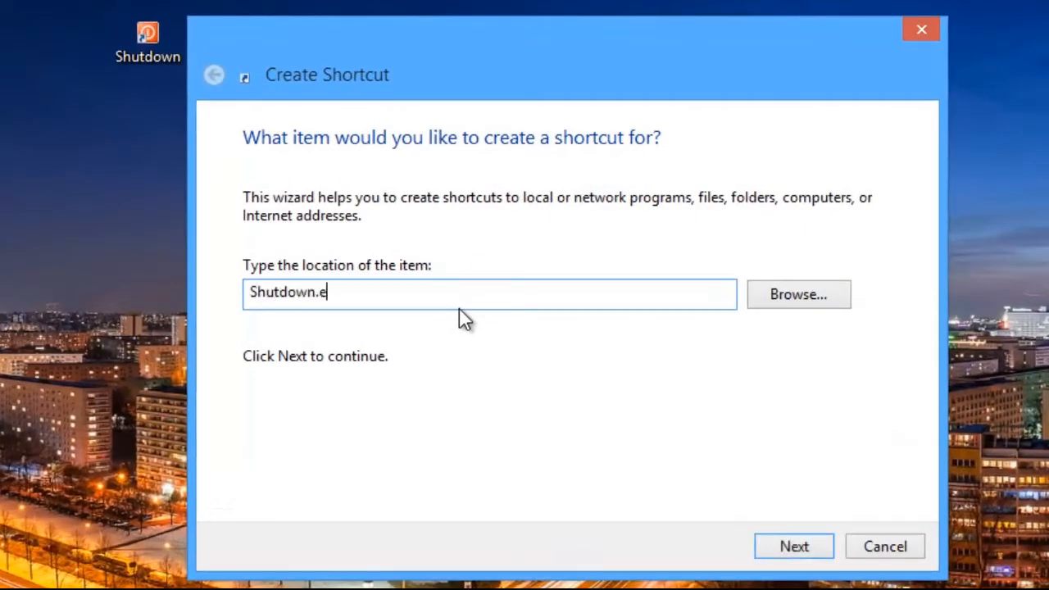
{"action": "type", "text": "xe -"}
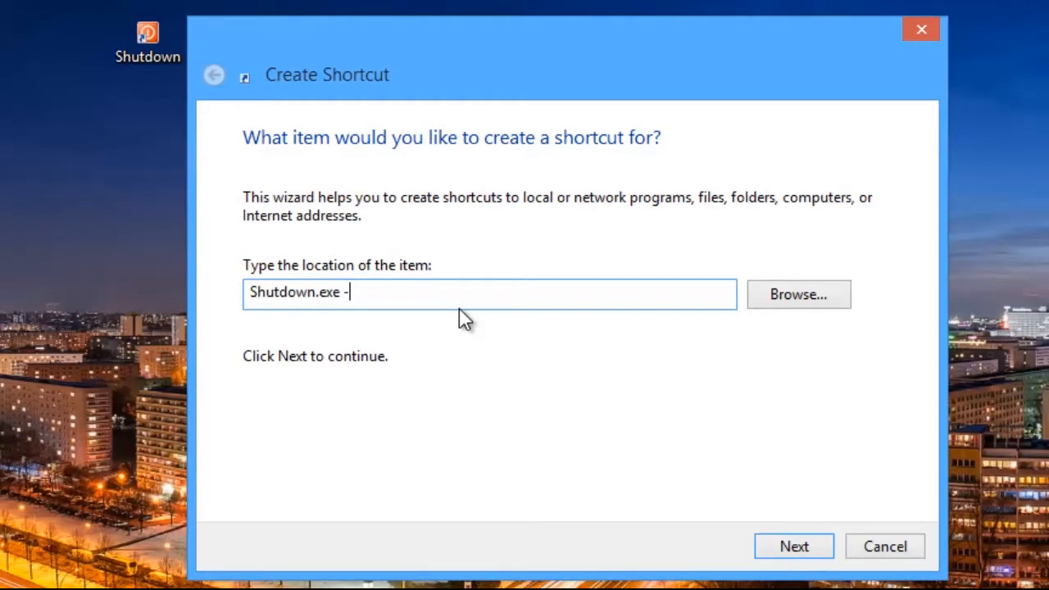
{"action": "type", "text": "r"}
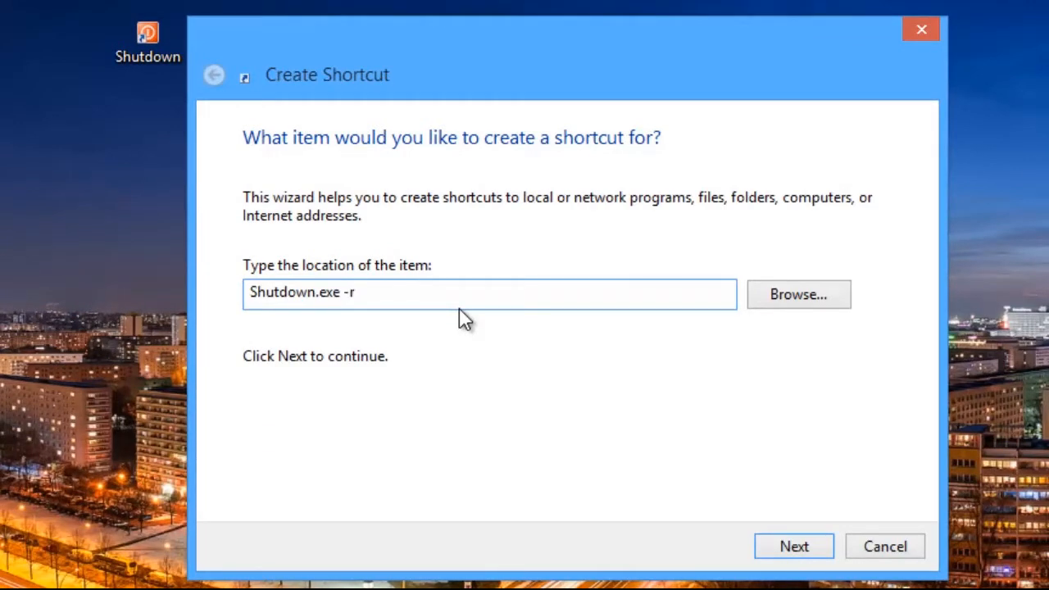
{"action": "type", "text": "-t 00"}
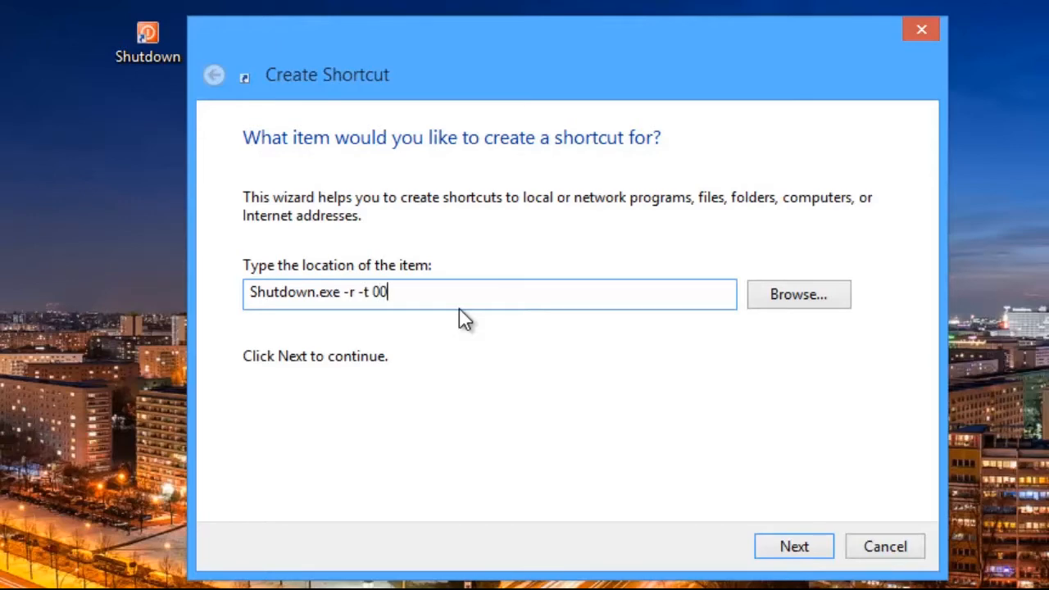
{"action": "left_click", "coordinate": [791, 545]}
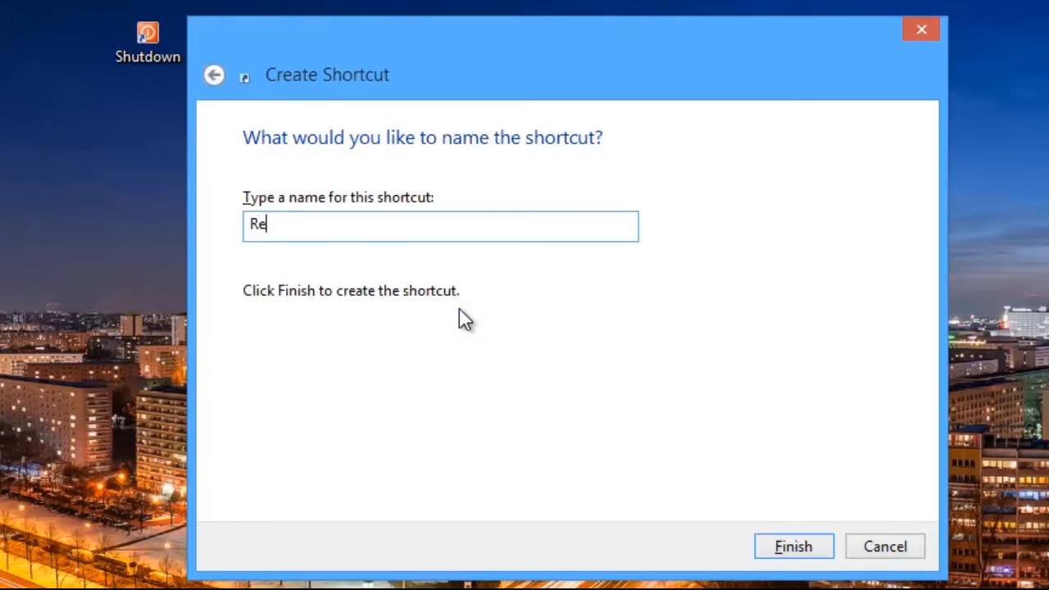
{"action": "left_click", "coordinate": [793, 546]}
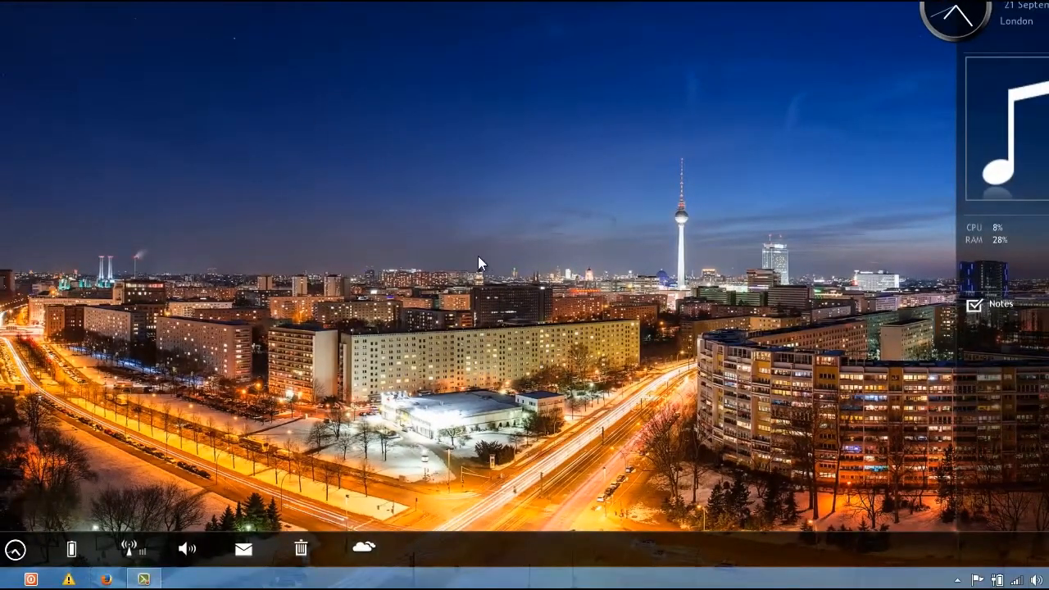
{"action": "mouse_move", "coordinate": [505, 269]}
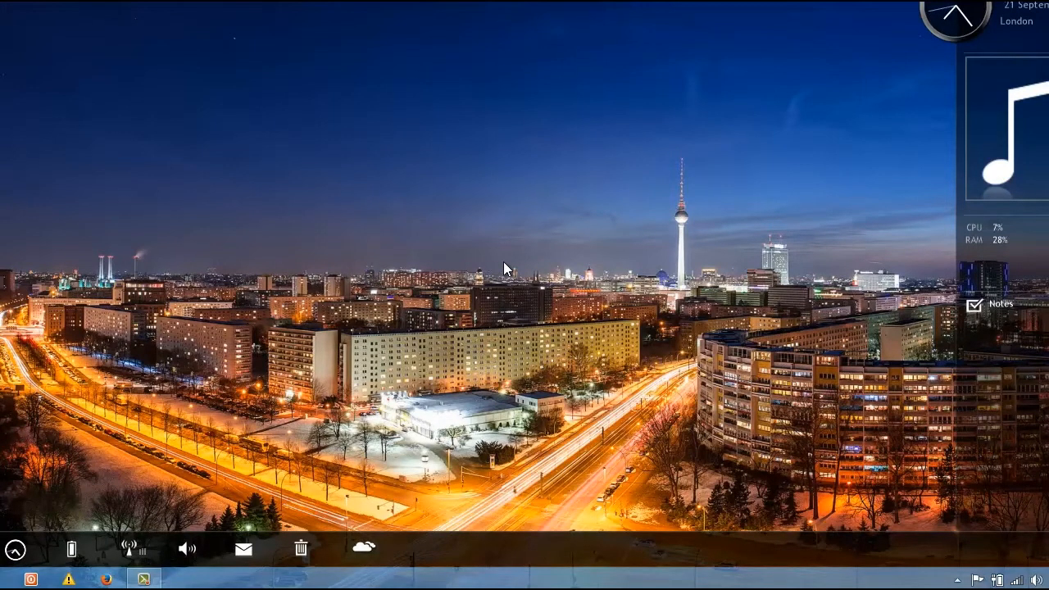